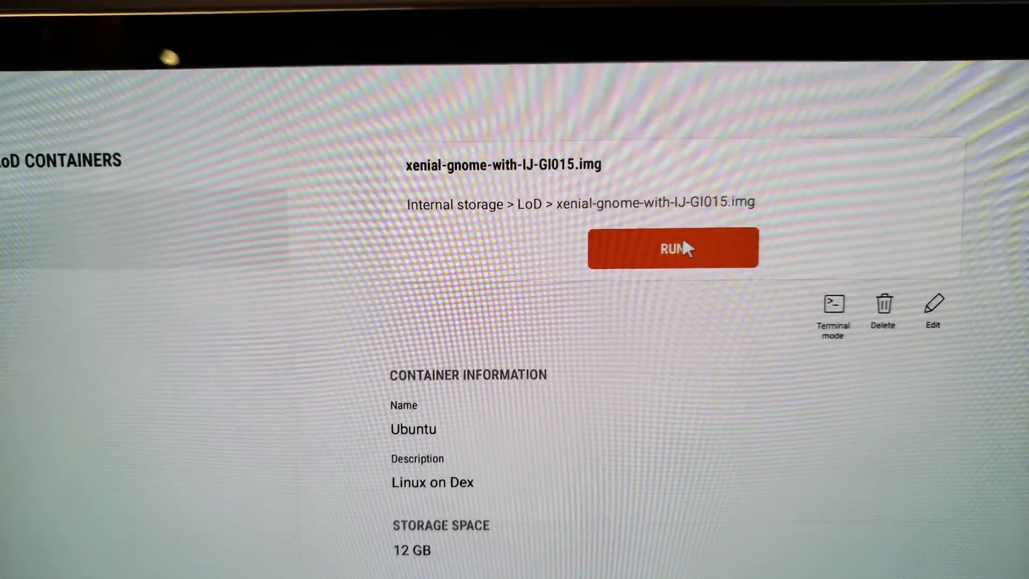
Run the xenial-gnome image to start the Ubuntu container
click(672, 247)
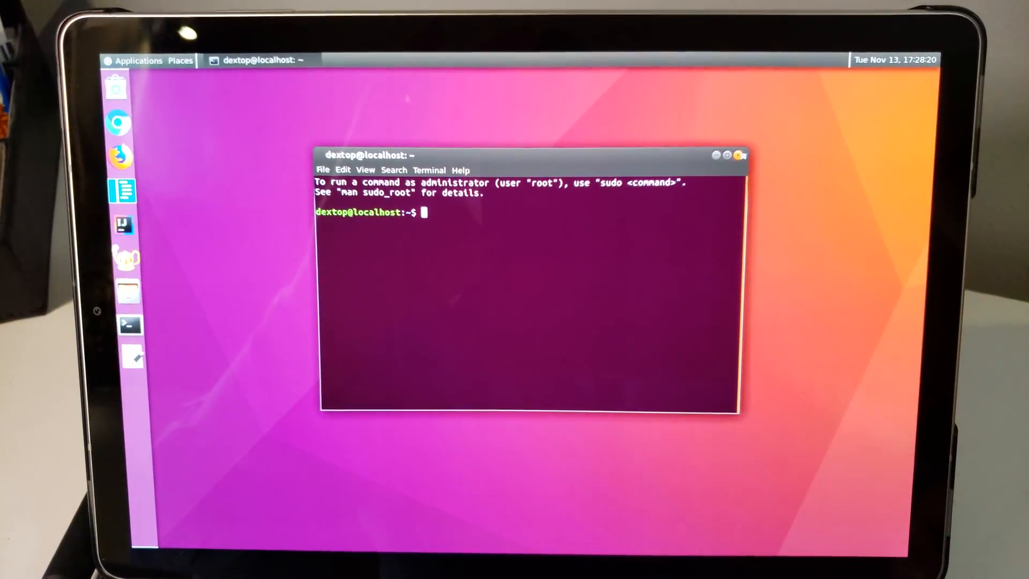
Close the terminal window to reveal the empty GNOME desktop
click(737, 155)
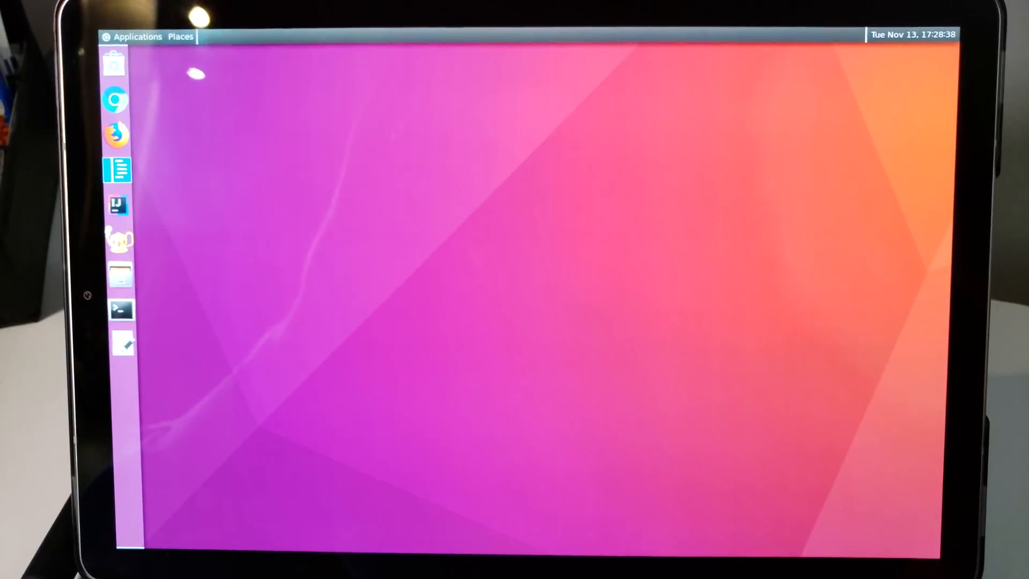
Launch Calculator from the Accessories category of the Applications menu
click(137, 37)
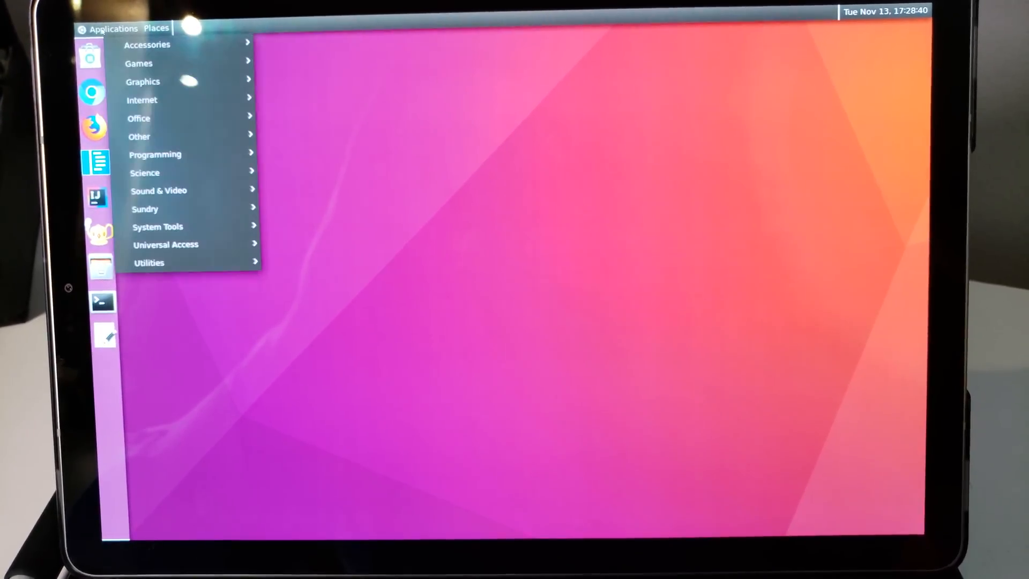
click(146, 45)
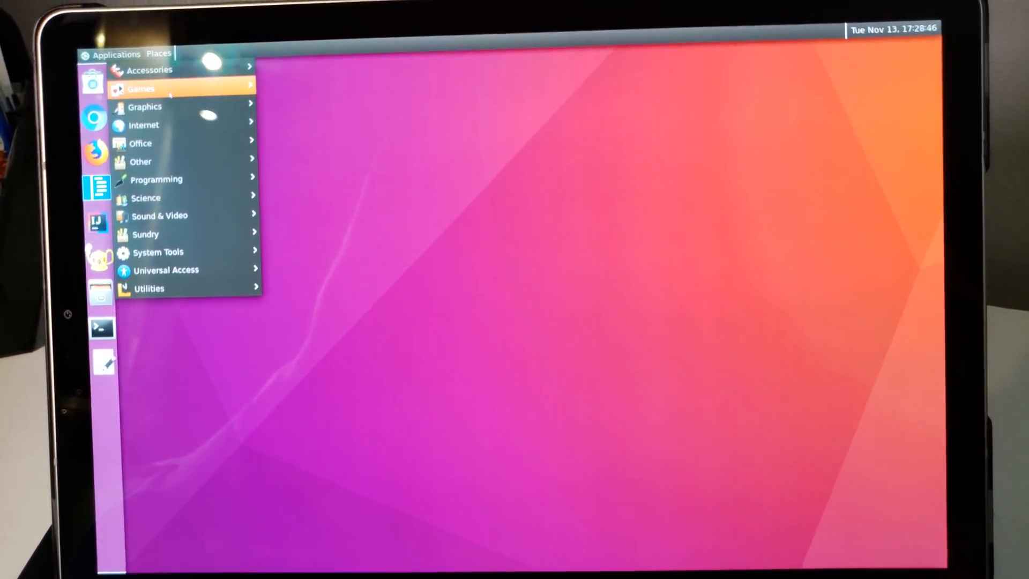
mouse_move(141, 89)
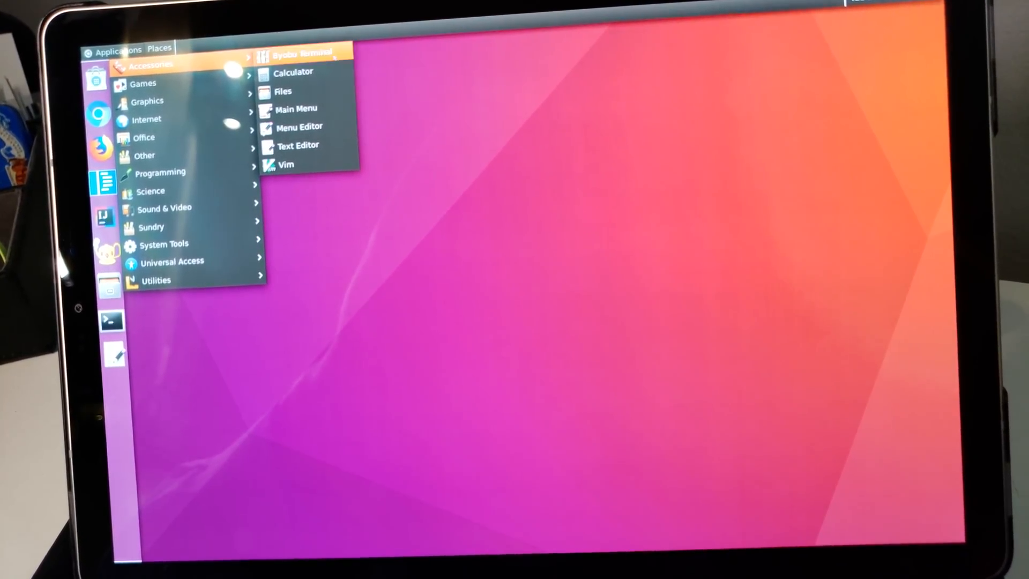
click(293, 72)
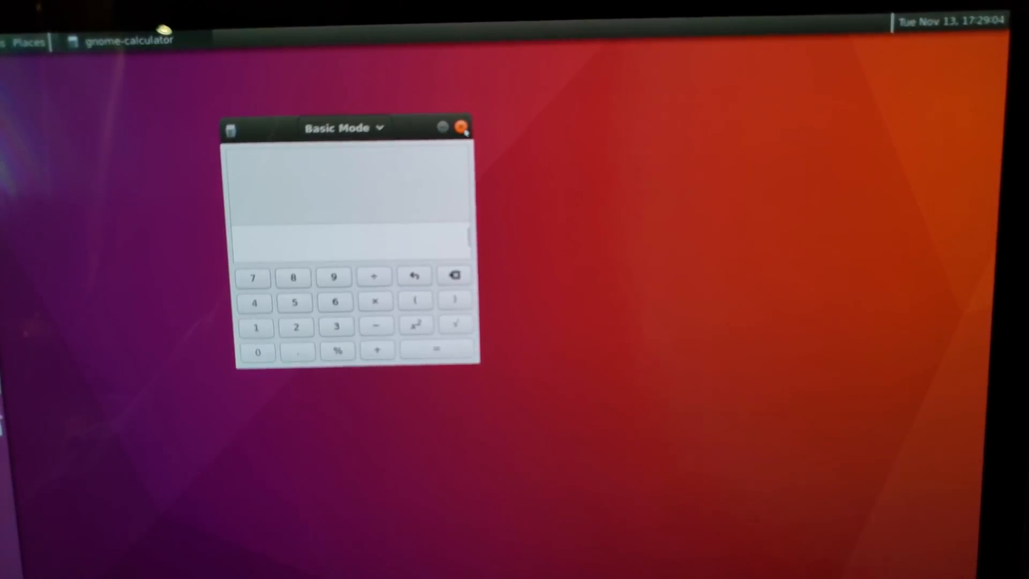
Close the Calculator window
click(460, 126)
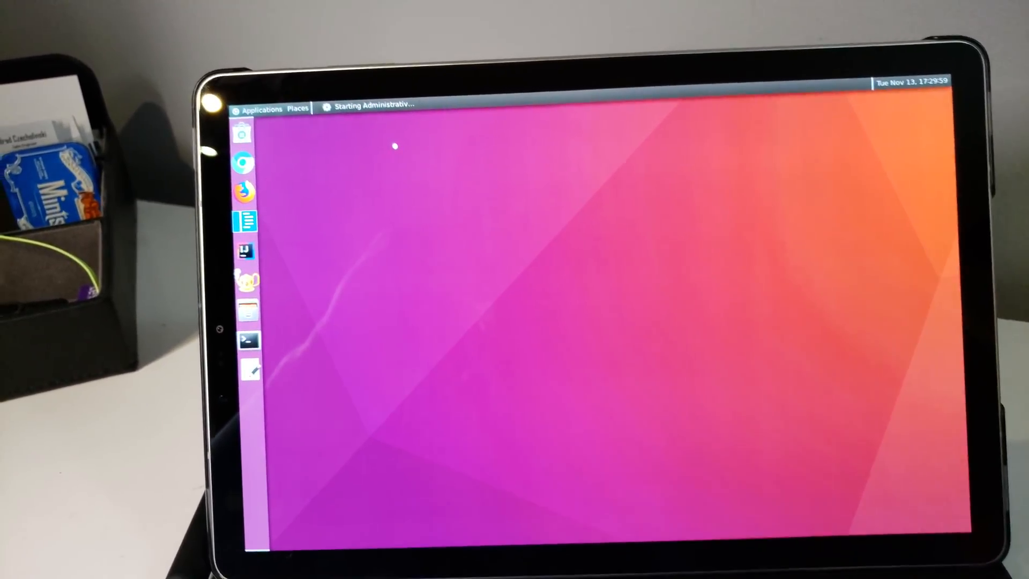
Browse the Applications menu through Office toward the System Tools submenu
click(259, 109)
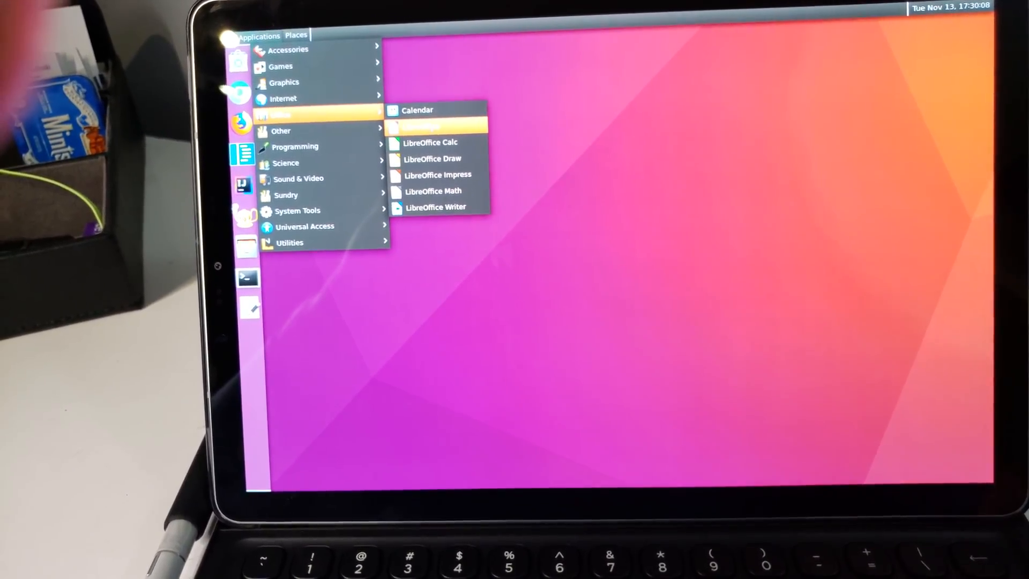
click(428, 126)
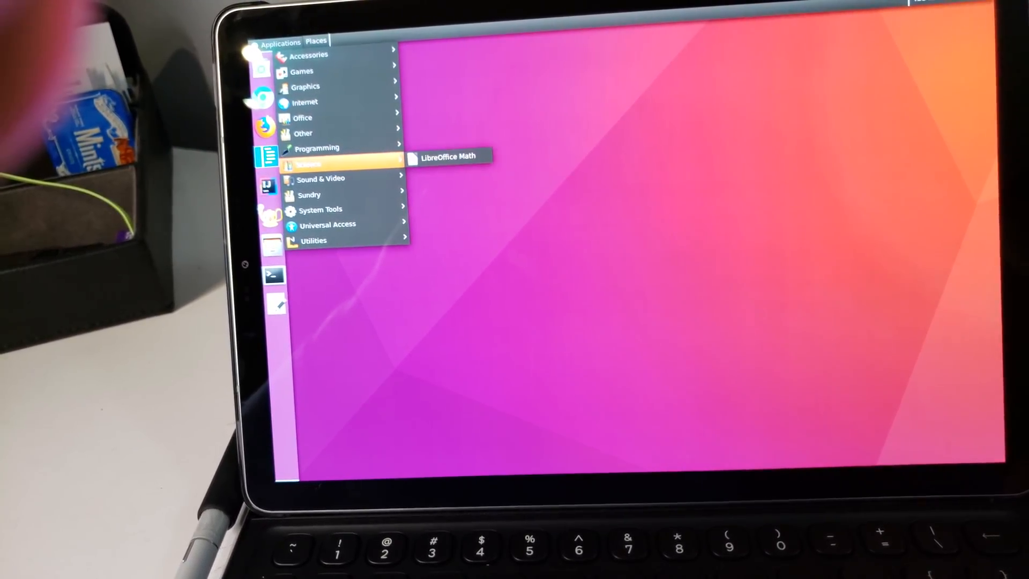
mouse_move(321, 180)
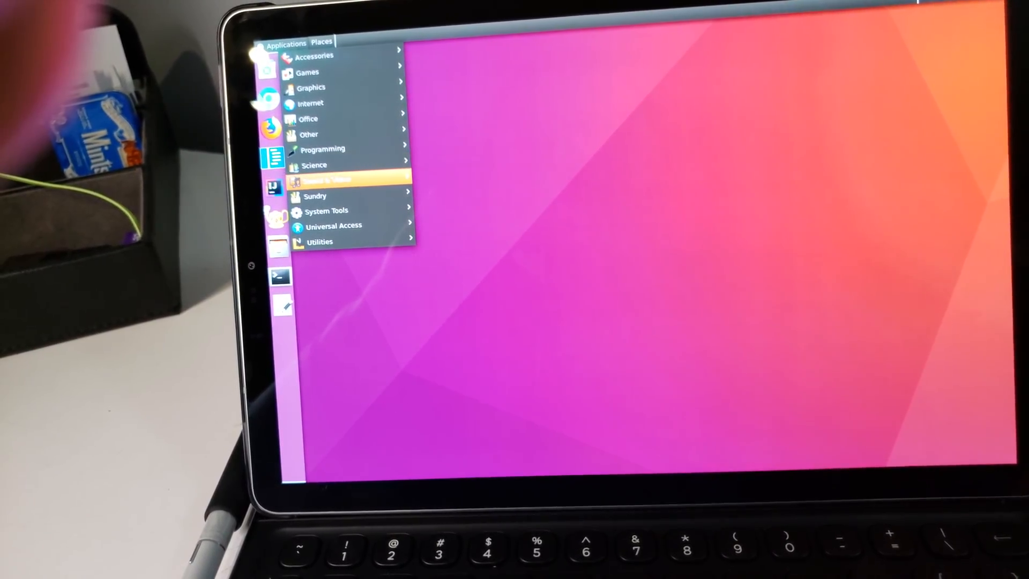
mouse_move(354, 180)
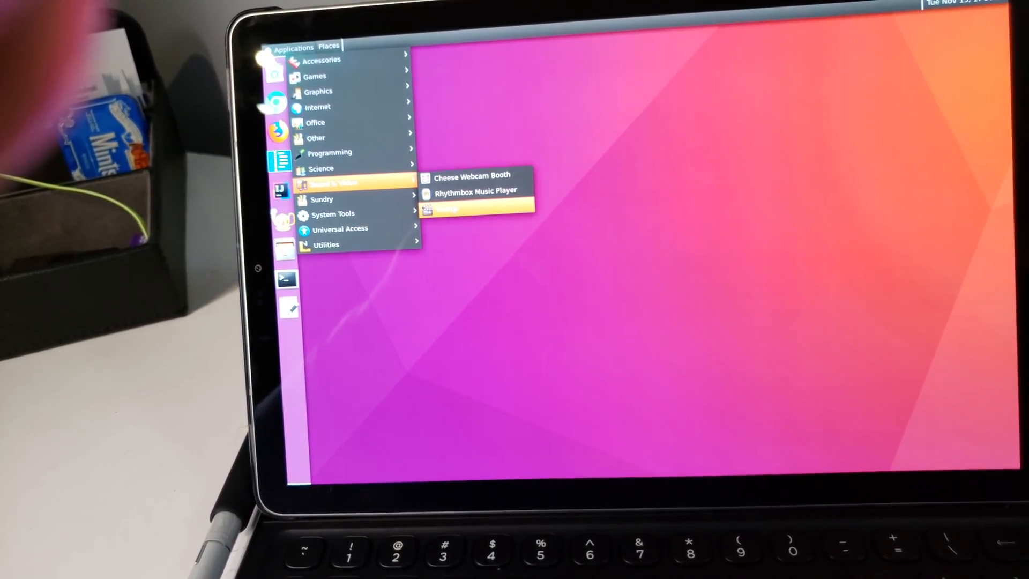
mouse_move(331, 204)
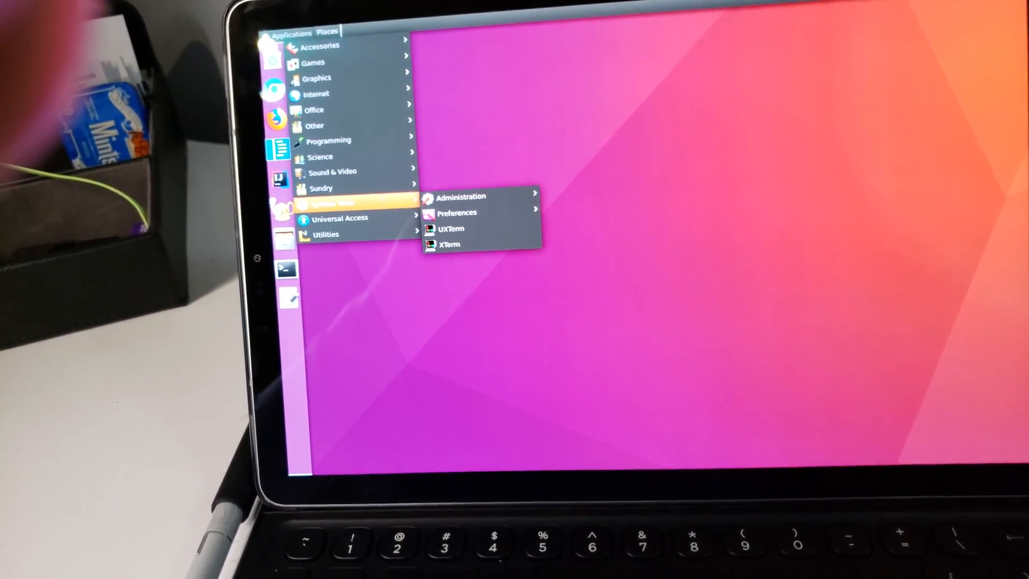